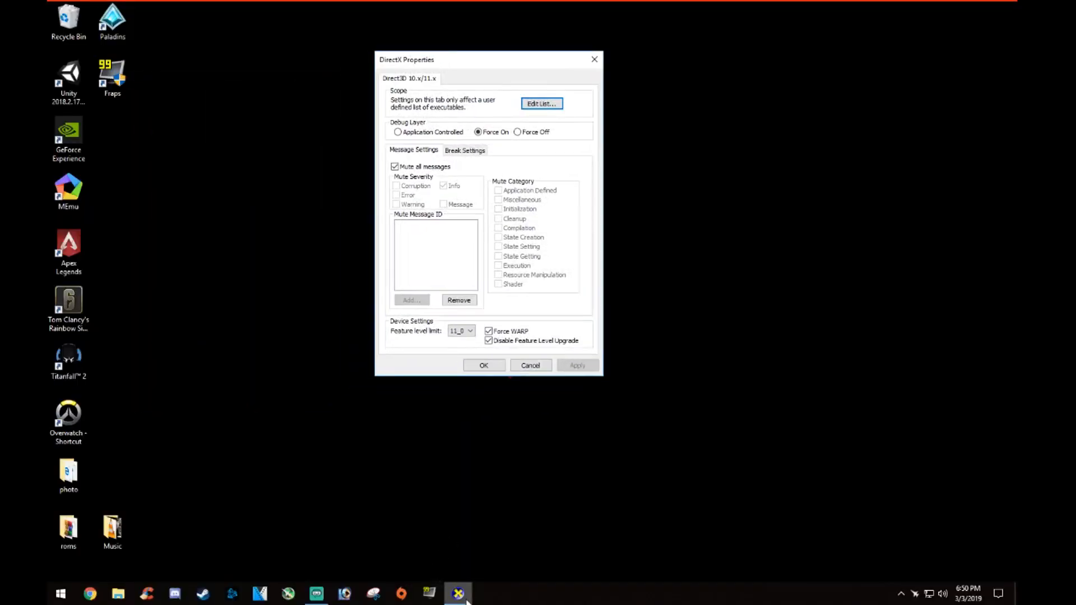
mouse_move(477, 519)
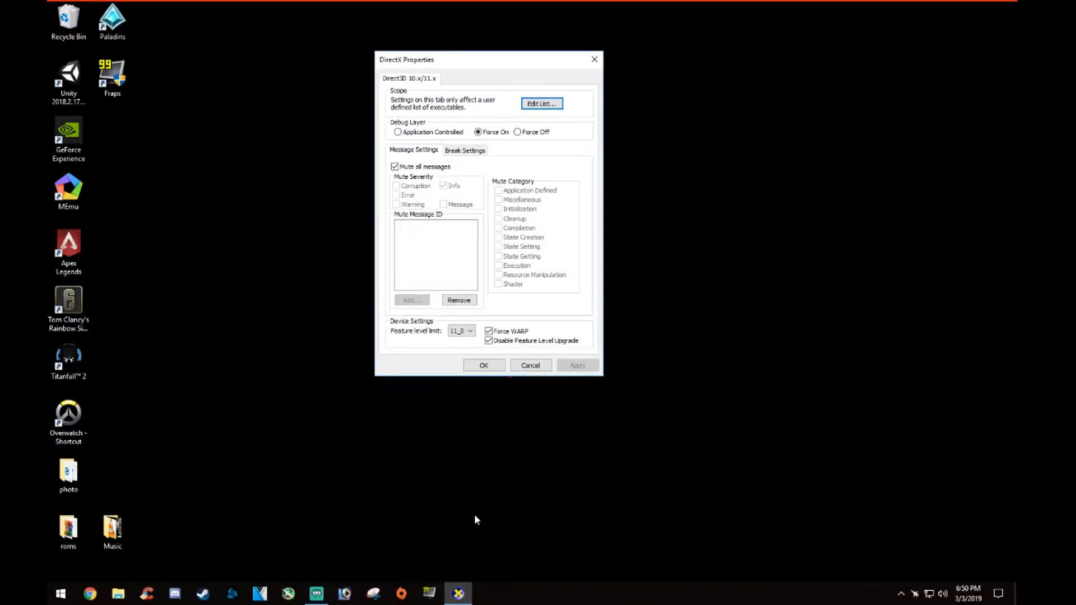
mouse_move(446, 129)
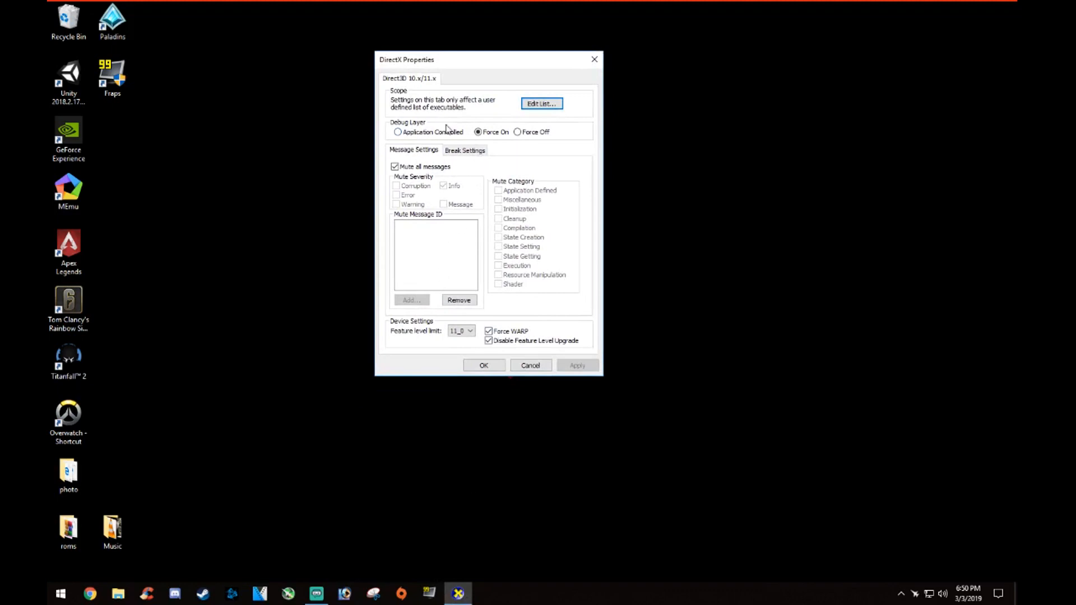
Add the Rainbow Six Siege executable to the DirectX Control Panel's affected-executables list.
click(541, 103)
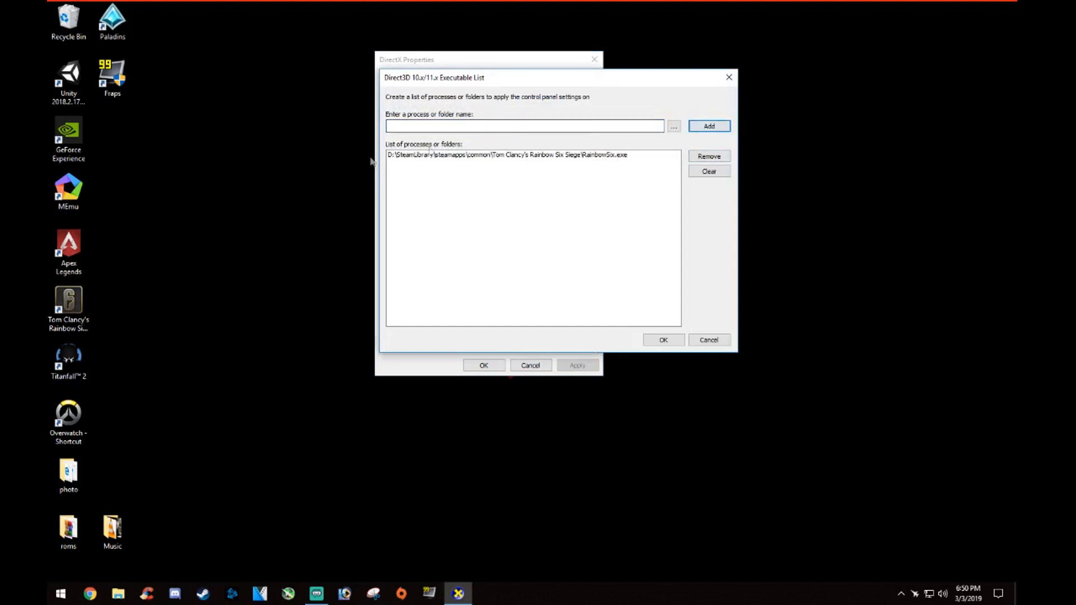
click(673, 126)
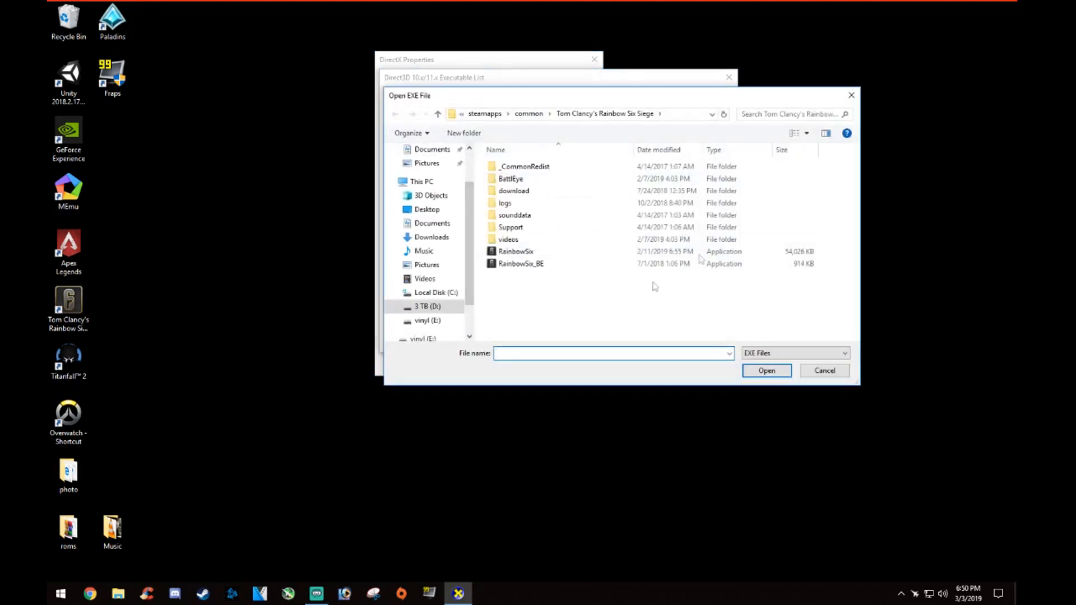
click(824, 371)
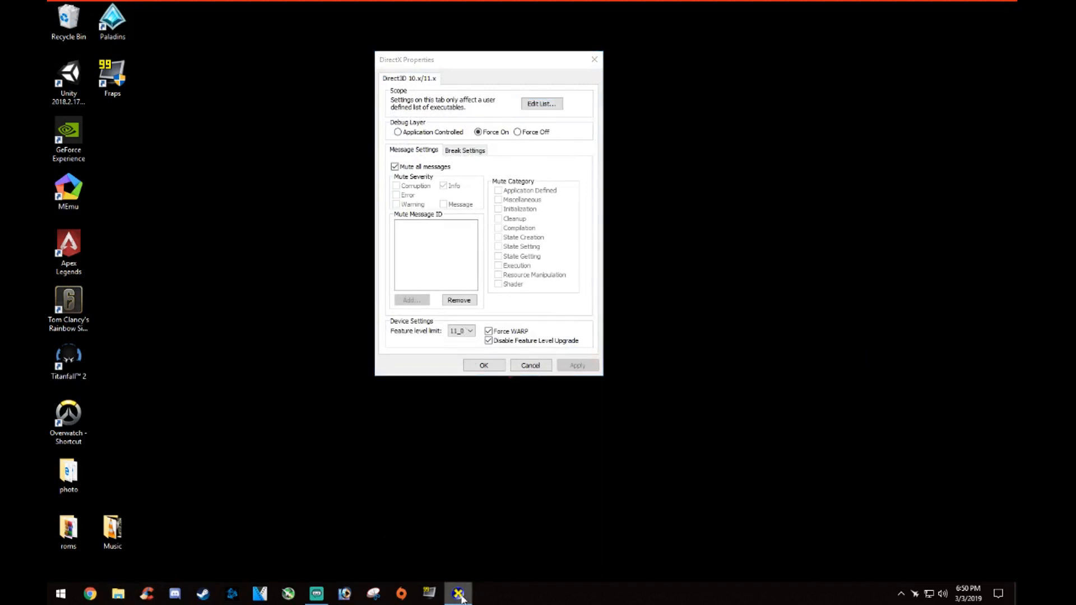
Start the graphics benchmark from Options > Graphics, finishing at about 1.5 FPS average.
right_click(457, 593)
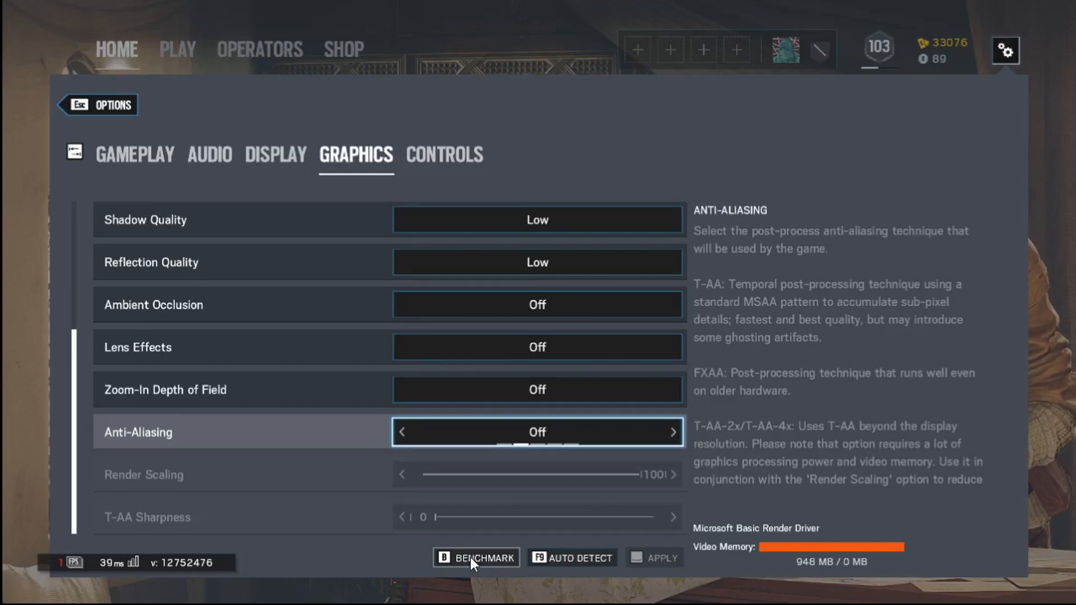
click(476, 557)
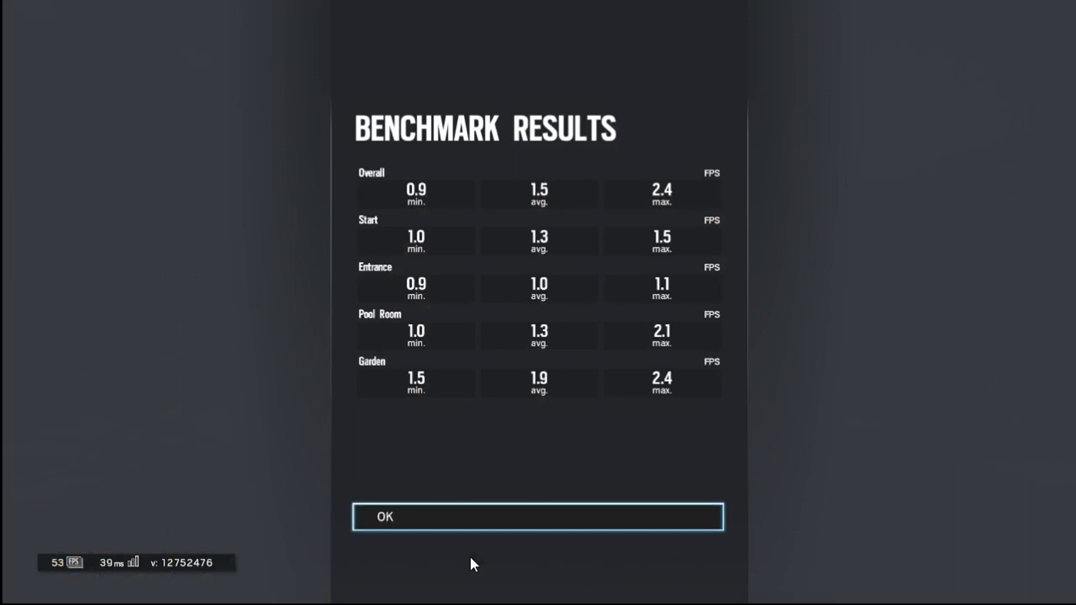
mouse_move(472, 540)
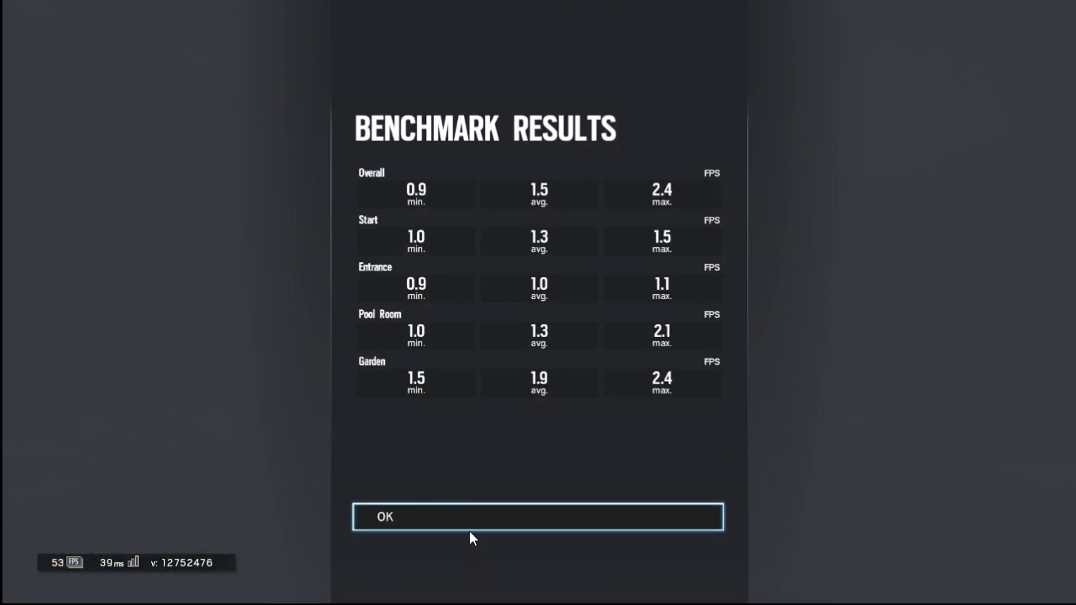
Dismiss the benchmark results and choose a defender operator such as Castle.
click(538, 516)
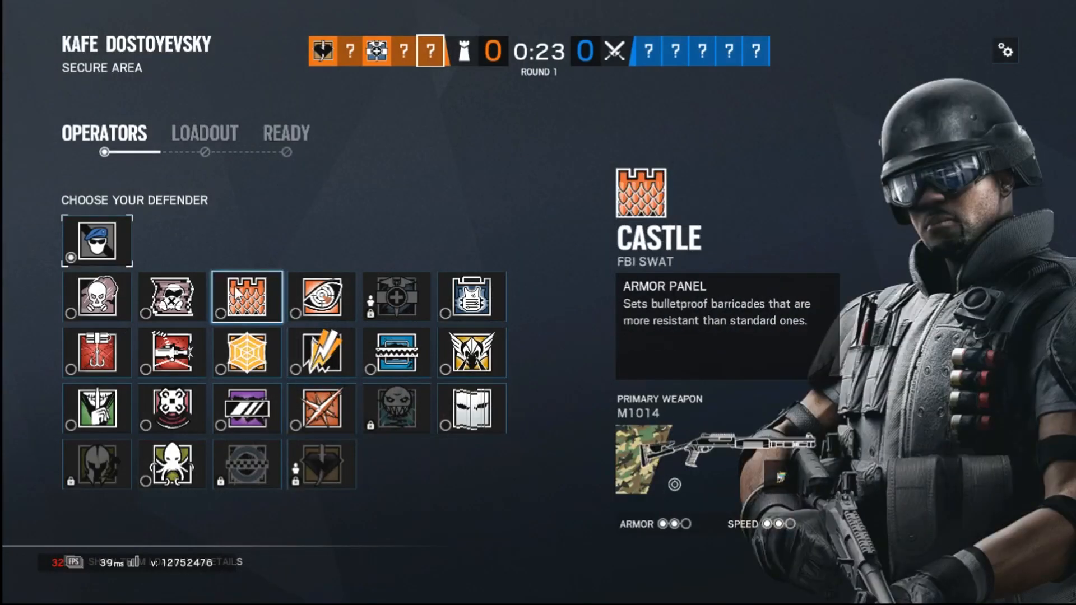
click(285, 134)
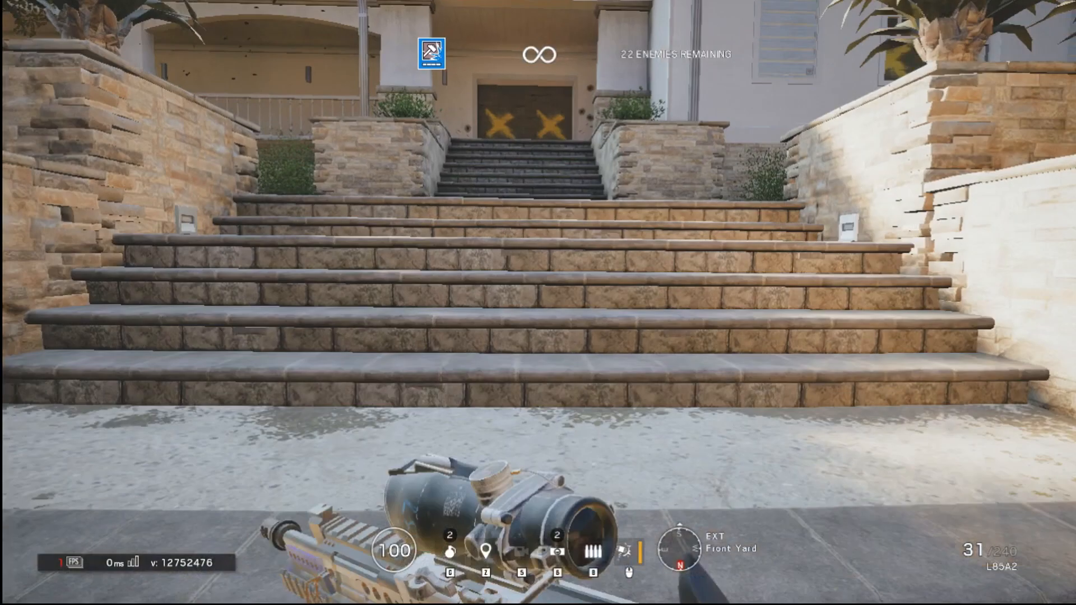
Walk up the front yard stairs and aim down sights at the barricaded door.
key(w)
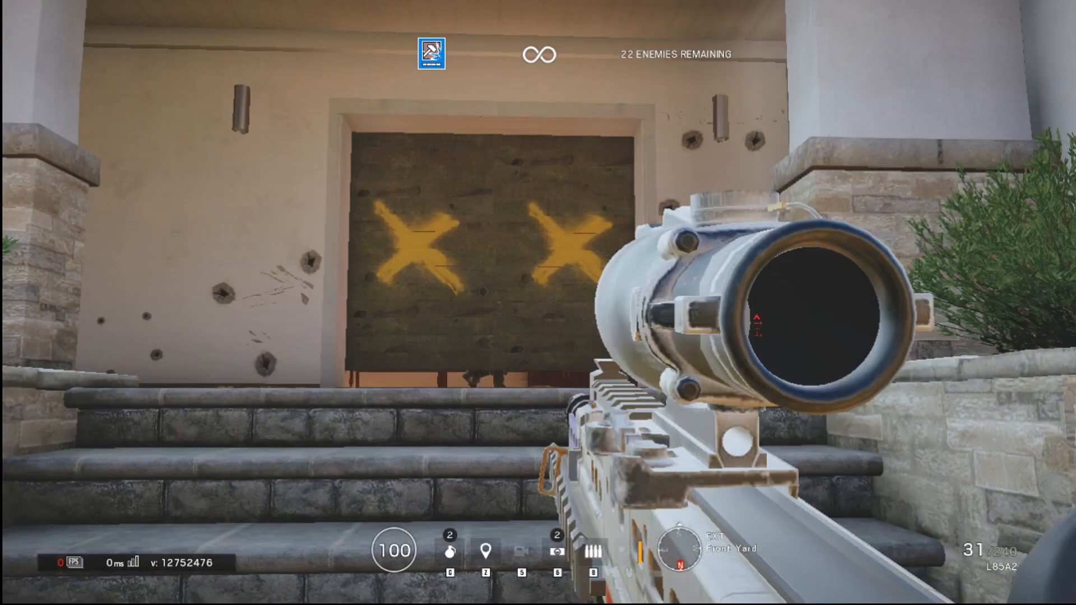
right_click(538, 303)
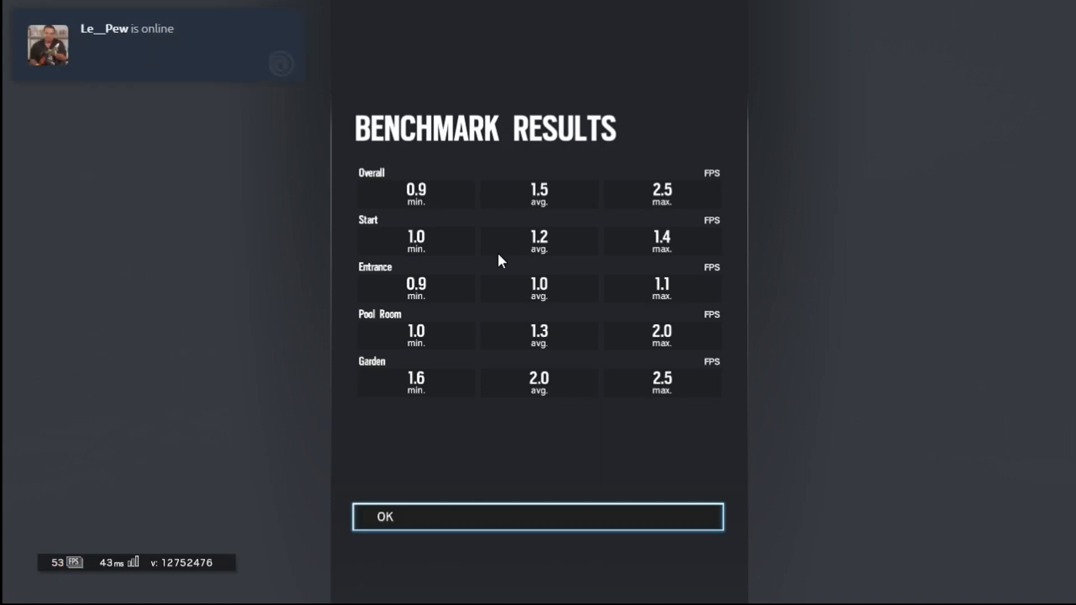
mouse_move(457, 547)
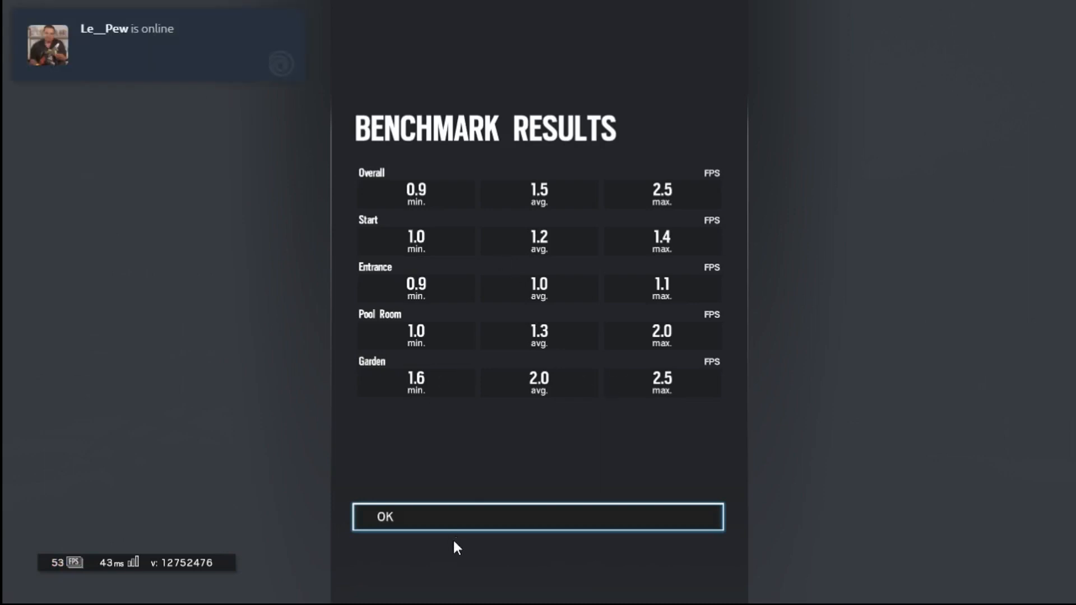
Dismiss the second benchmark results averaging about 1.5 FPS.
click(537, 517)
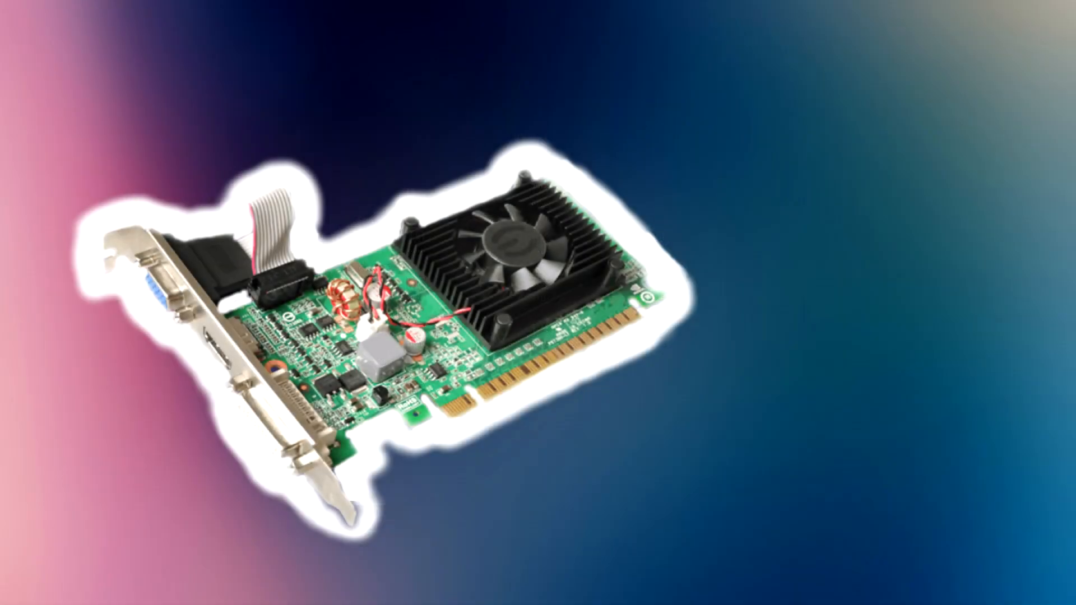